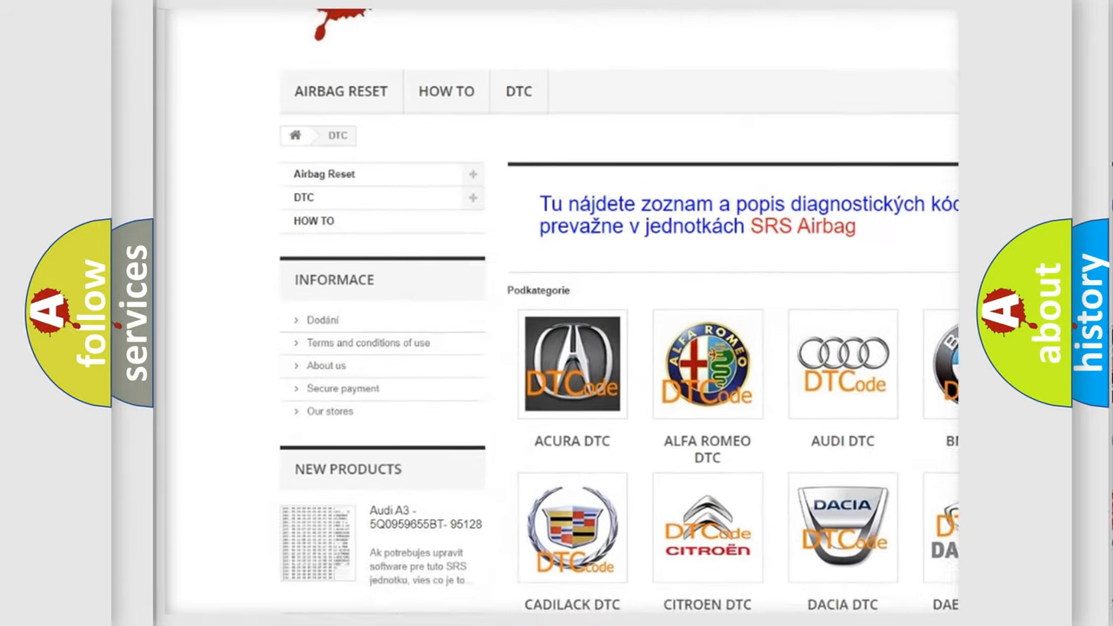
- Scroll the DTC brand overview and select the AUDI DTC logo tile
scroll("down", 3)
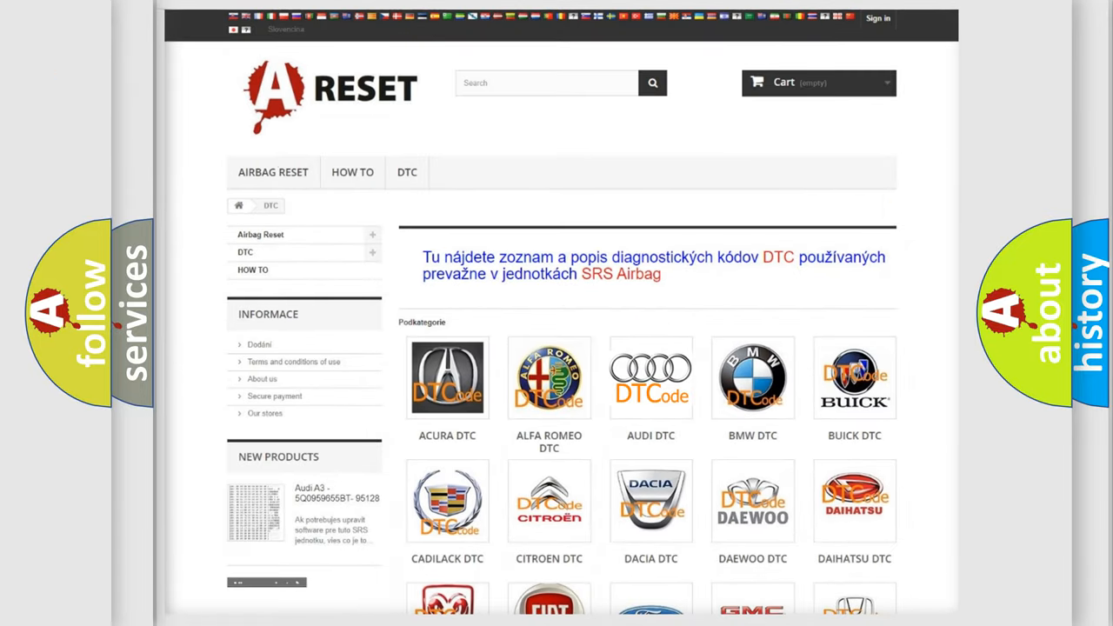
left_click(650, 379)
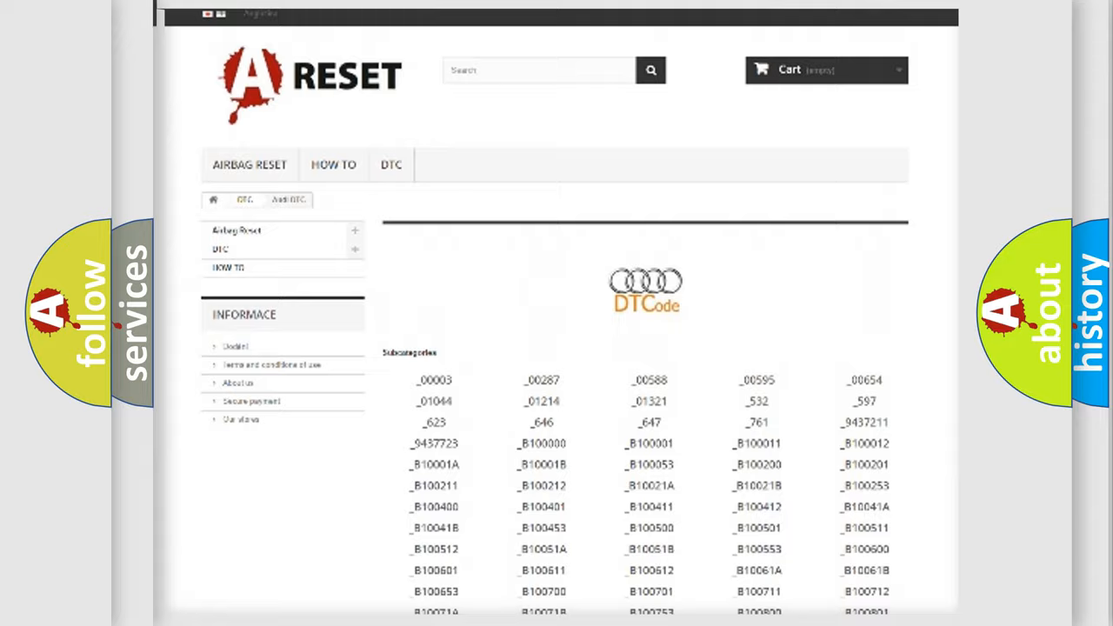